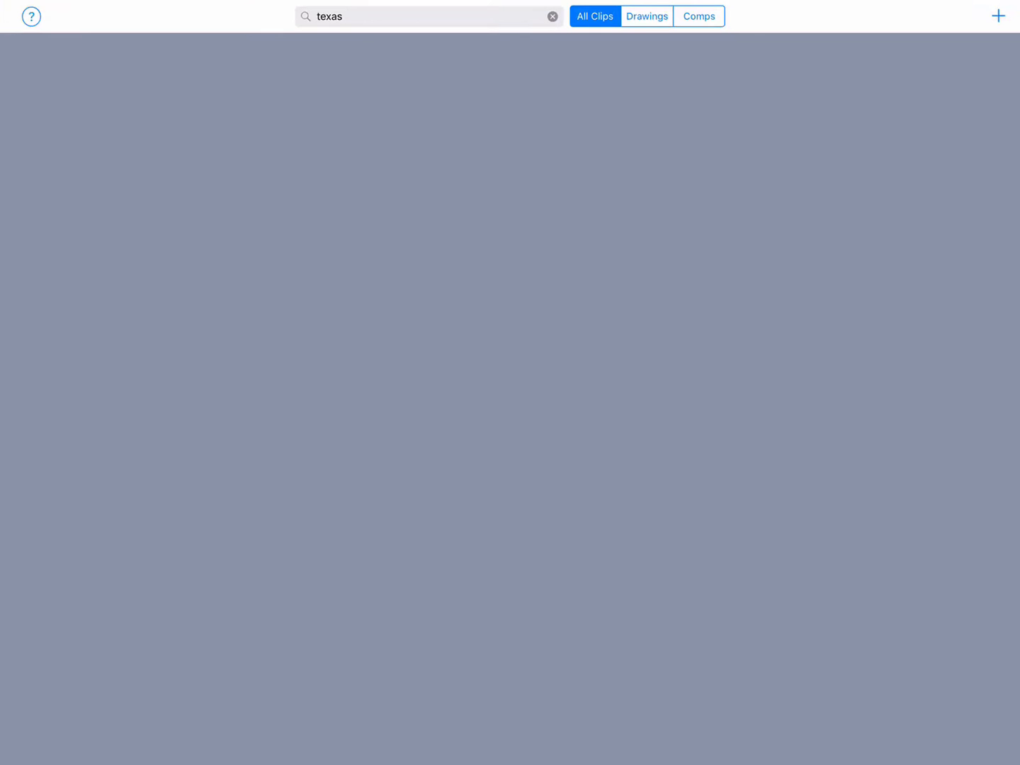
- Bring up the + menu offering New Composition, New Drawing and Import a Clip
left_click(998, 15)
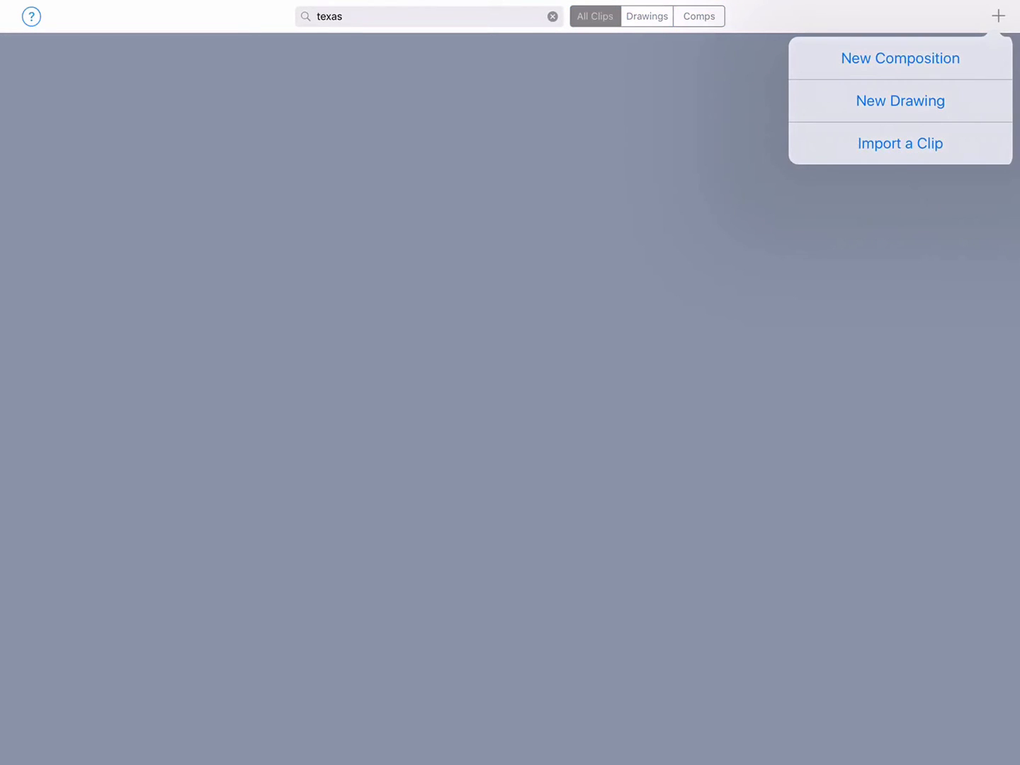
- Choose New Drawing to get a blank one-frame canvas
left_click(901, 100)
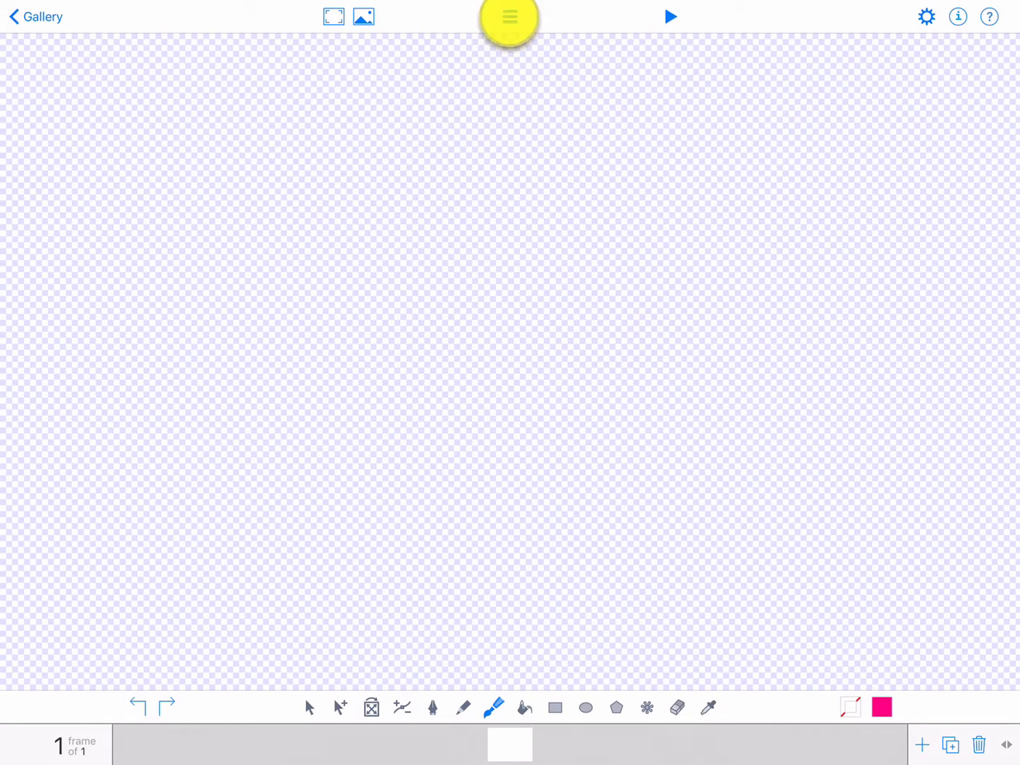
- Import the Texas map picture from the Art / Activities album through Layers
left_click(509, 16)
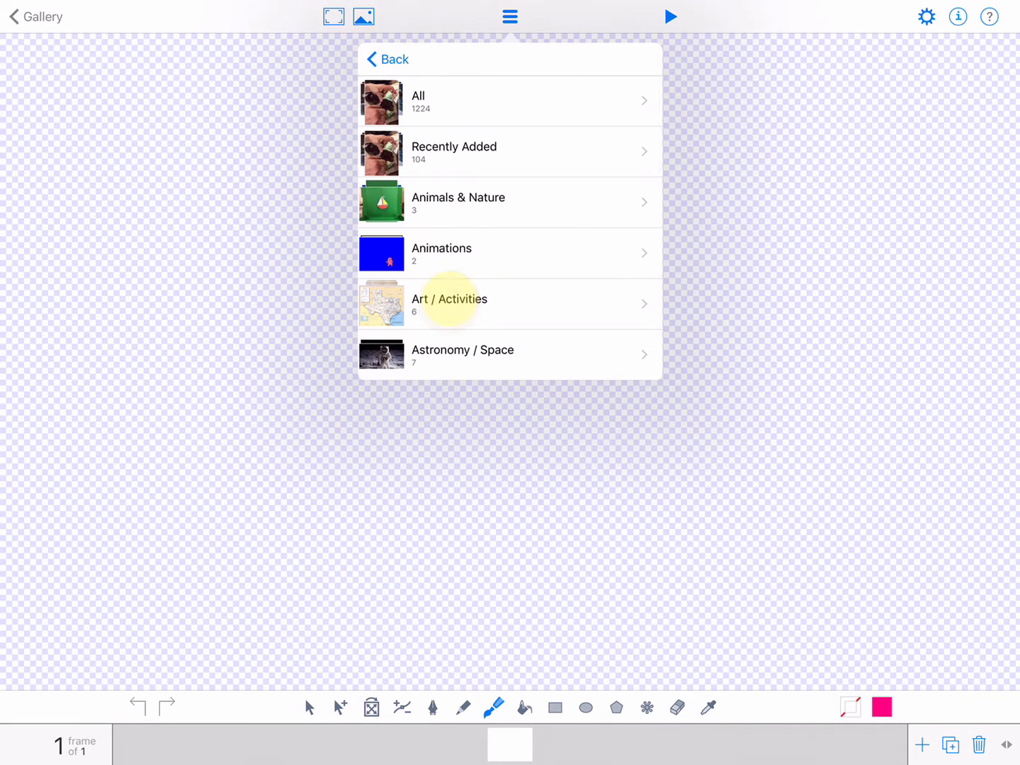
left_click(449, 303)
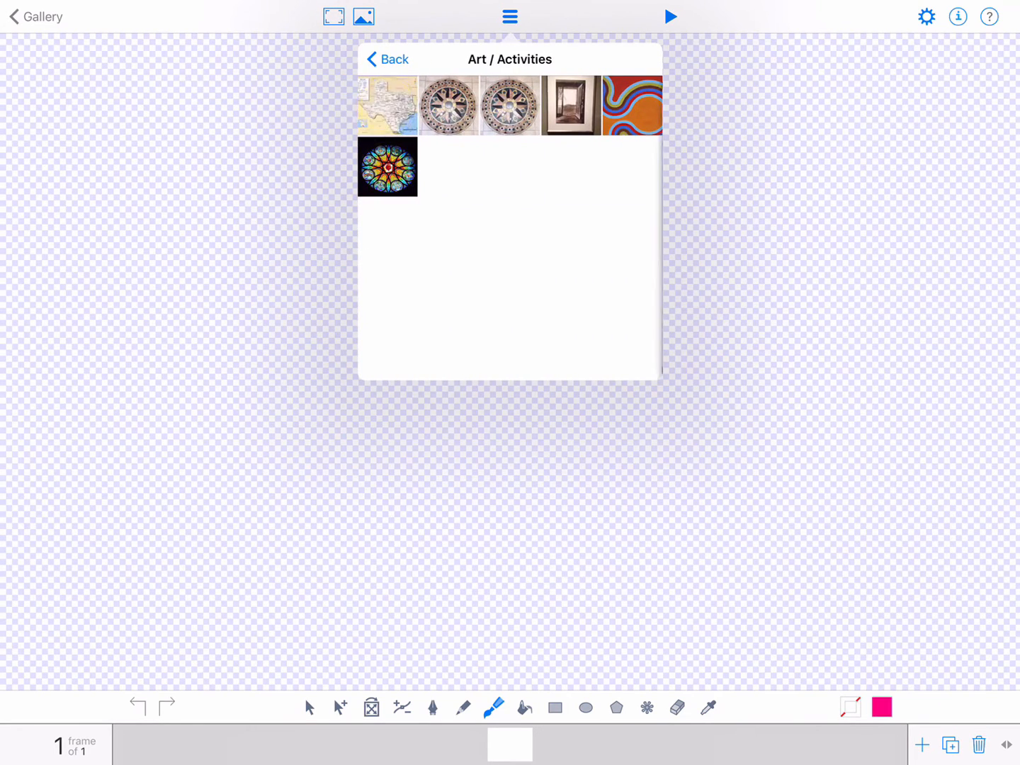
left_click(387, 105)
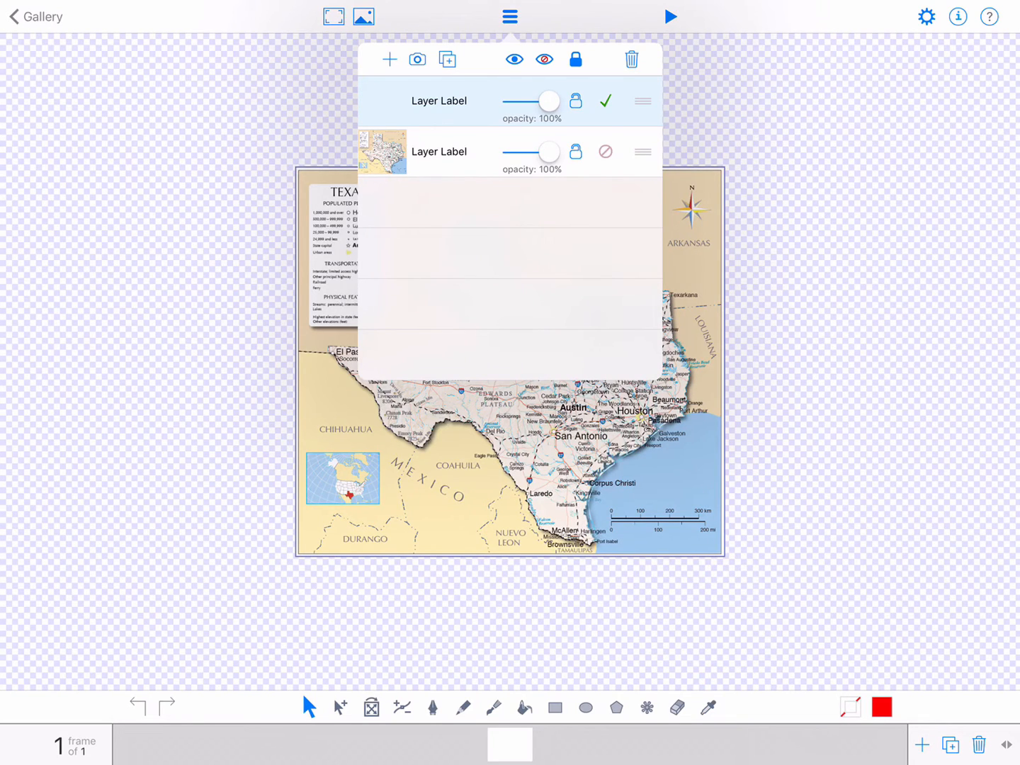
- Close the layers list and return to the canvas to trace over the map
left_click(509, 16)
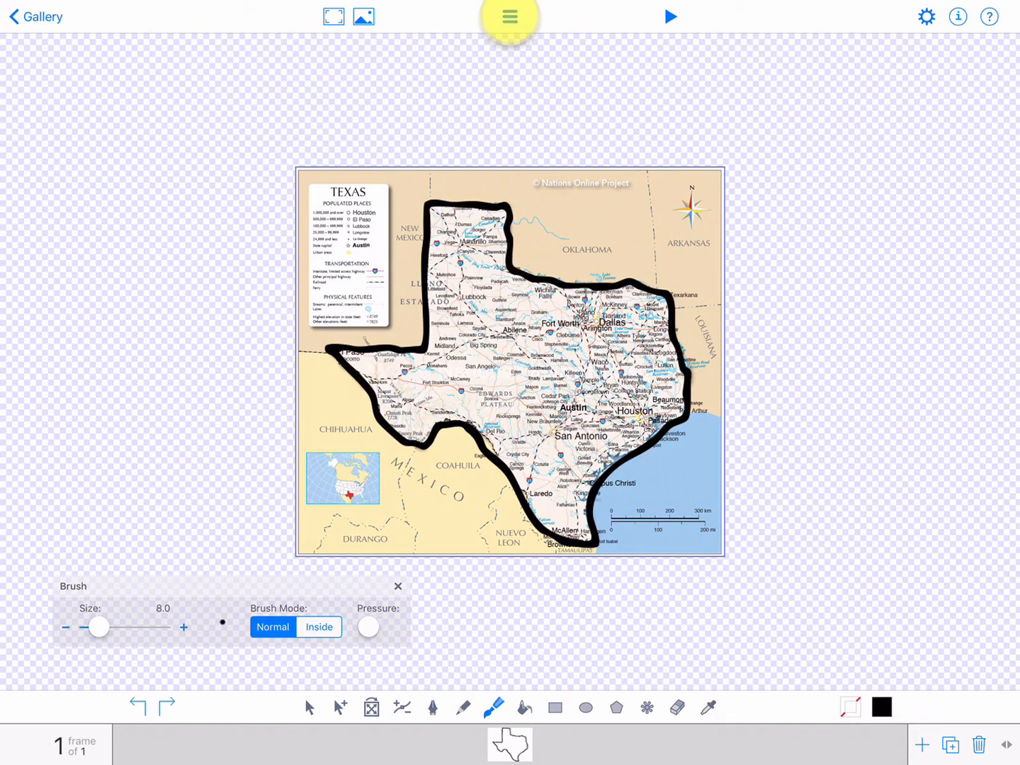
- Hide the reference map layer and set the fill colour to blue
left_click(509, 16)
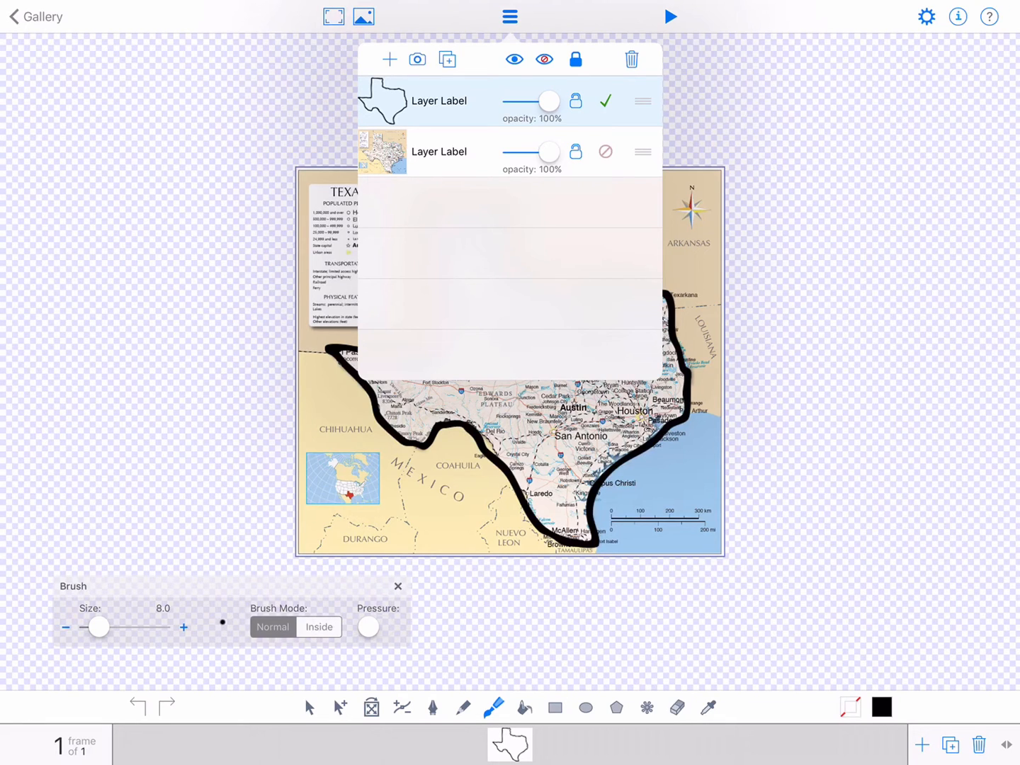
left_click_drag(550, 151, 493, 152)
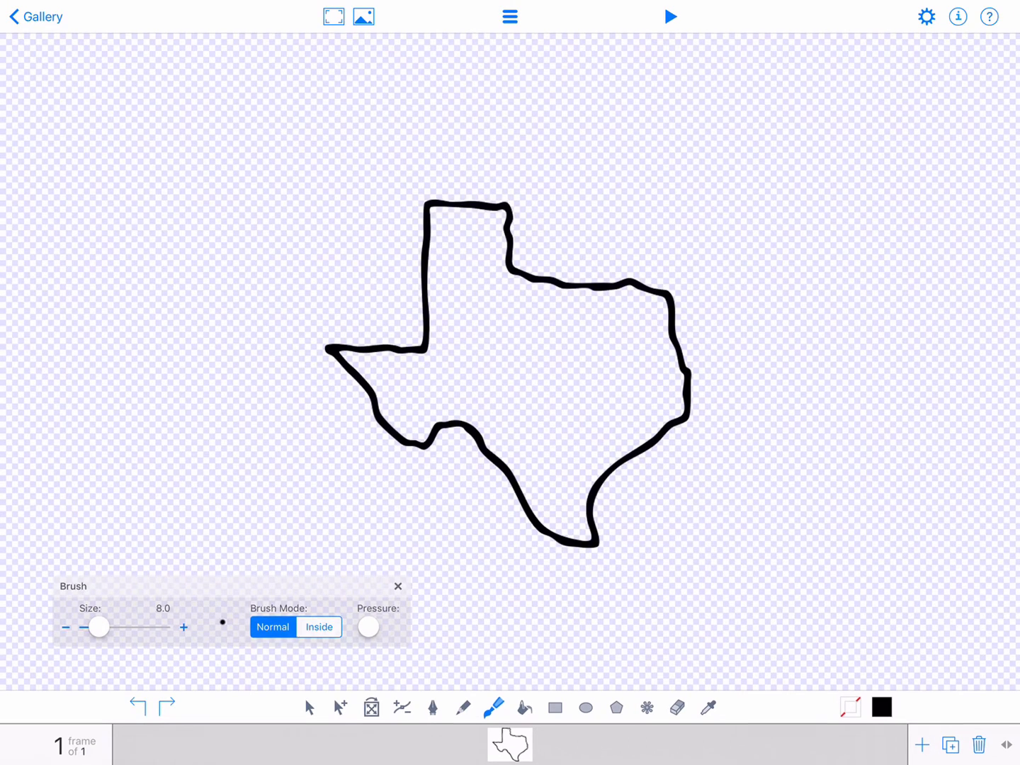
left_click(882, 707)
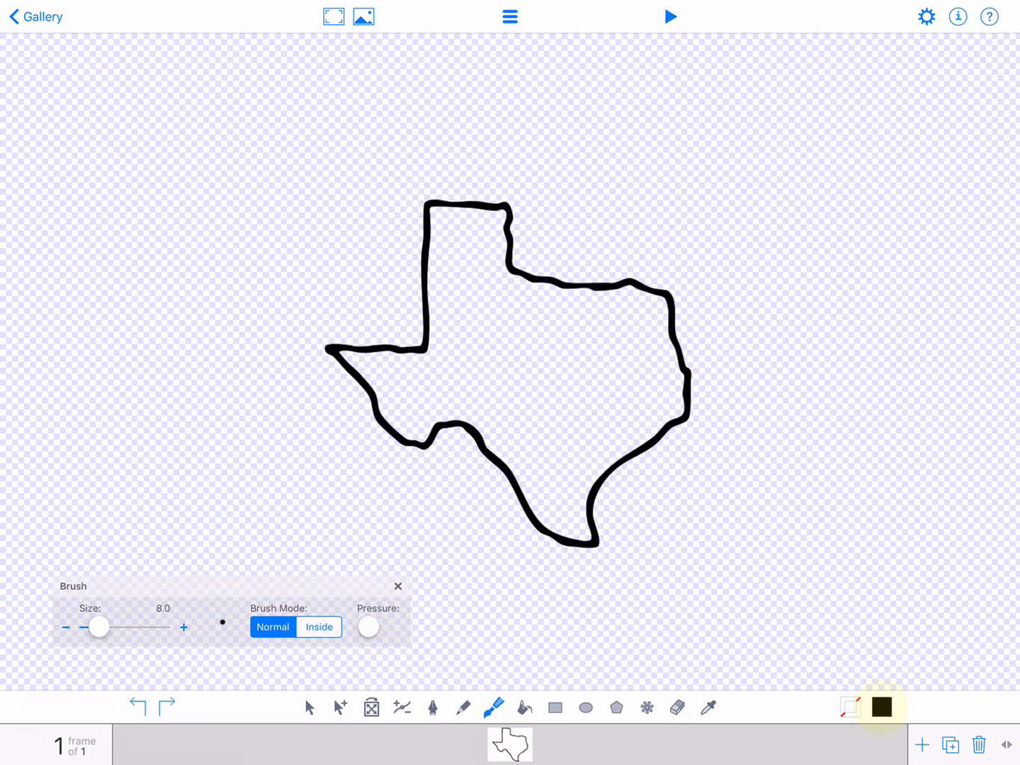
left_click(881, 707)
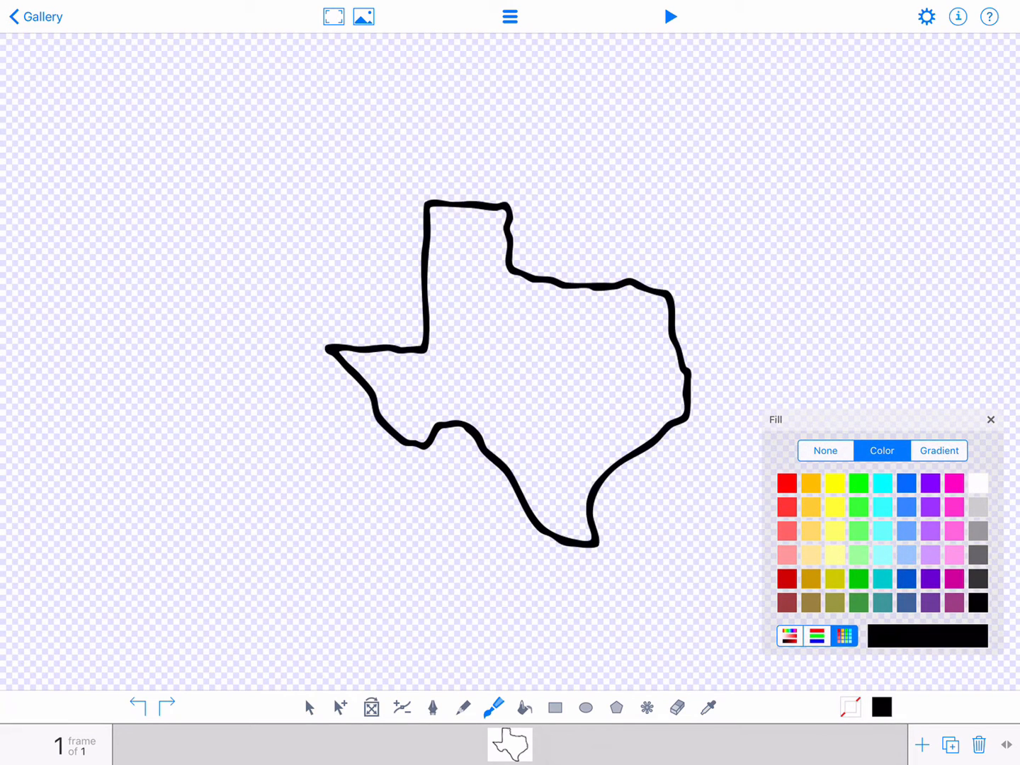
left_click(907, 484)
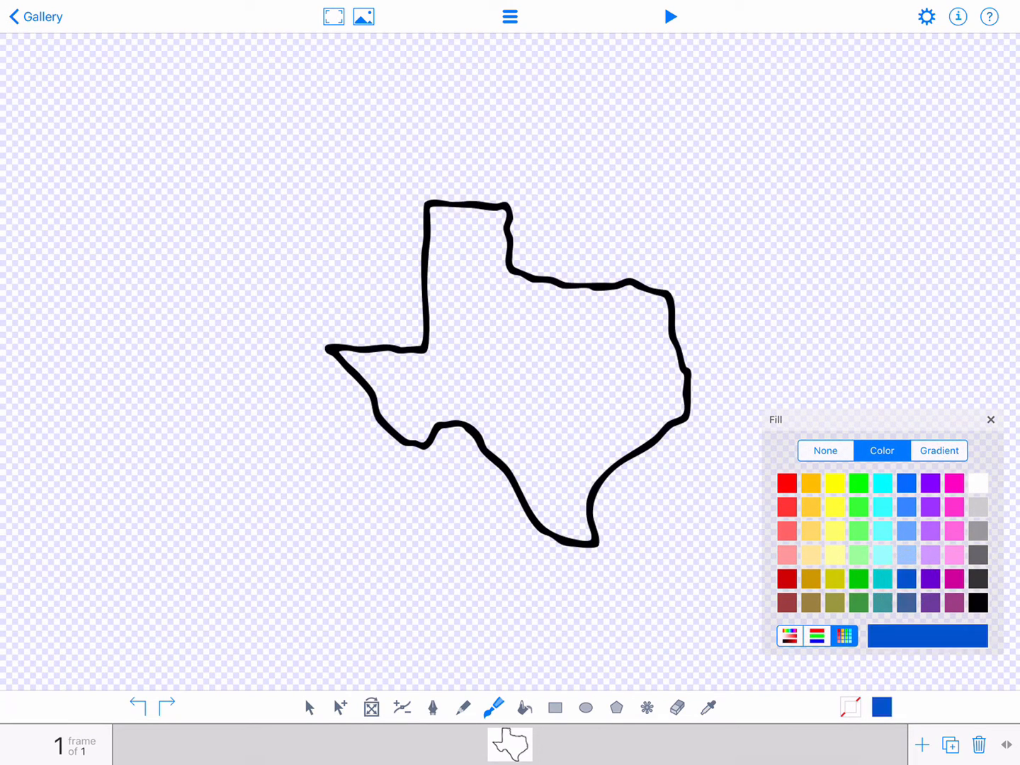
left_click(525, 707)
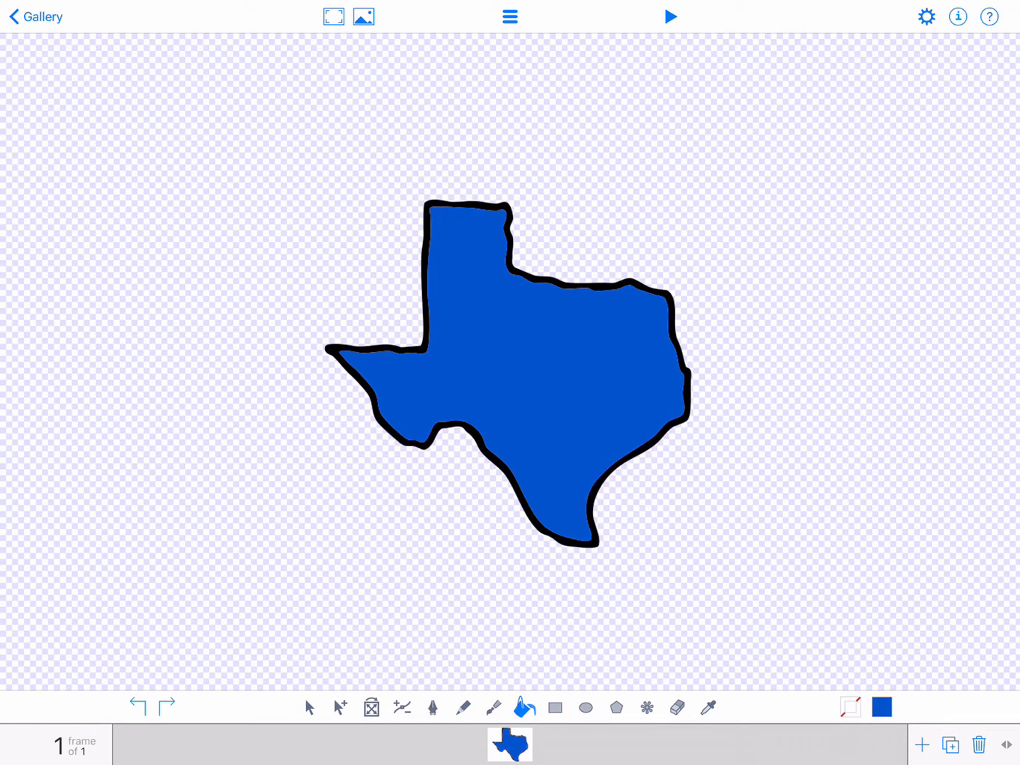
- Leave the finished blue Texas drawing and return to the project gallery
left_click(37, 16)
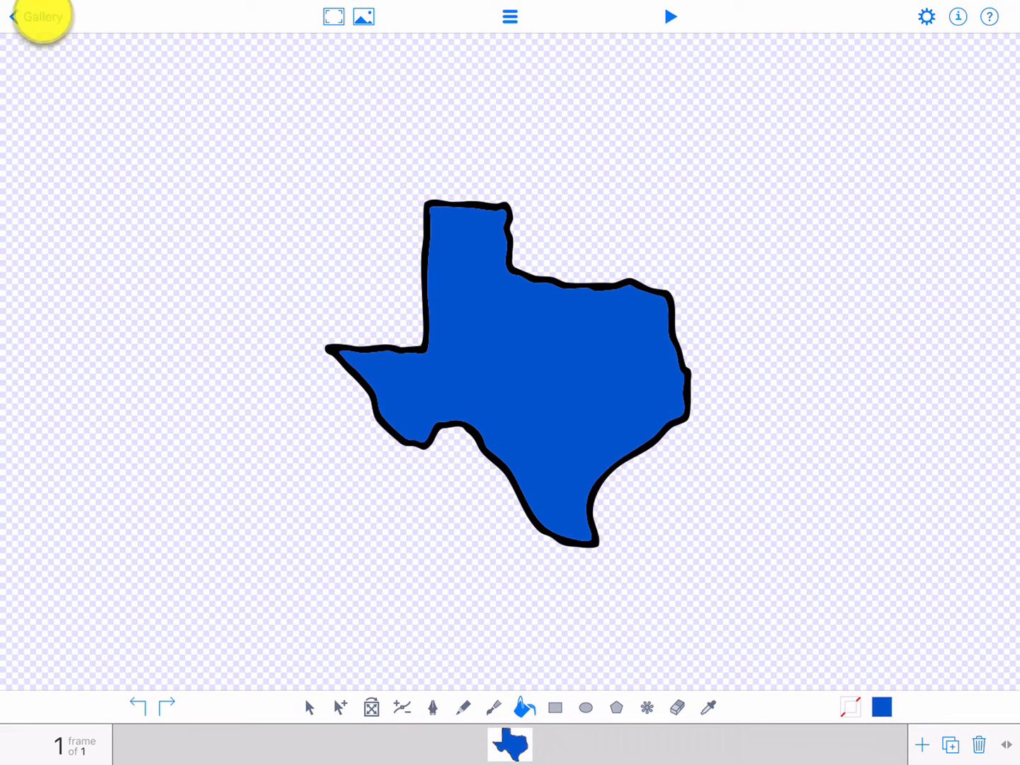